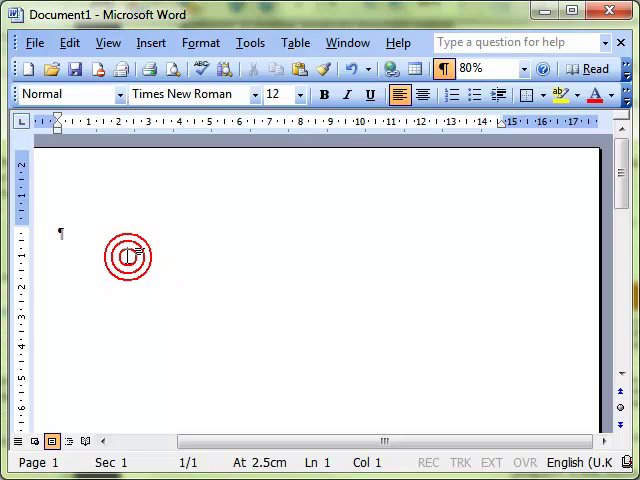
Step: Type 'The fox and the dog', then insert two sample paragraphs with =rand(2)
type("The")
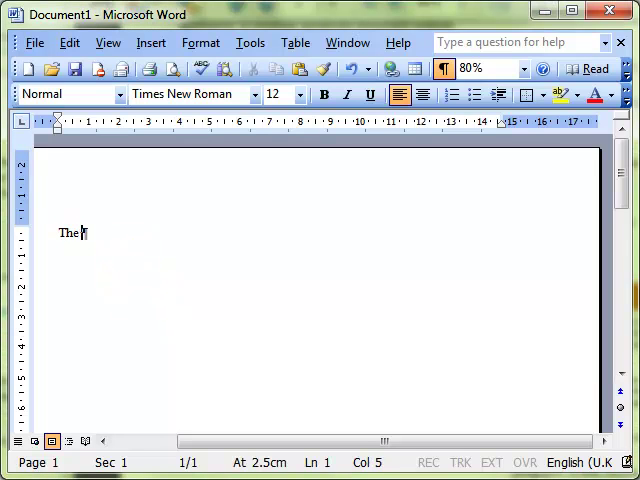
type("fox and the d")
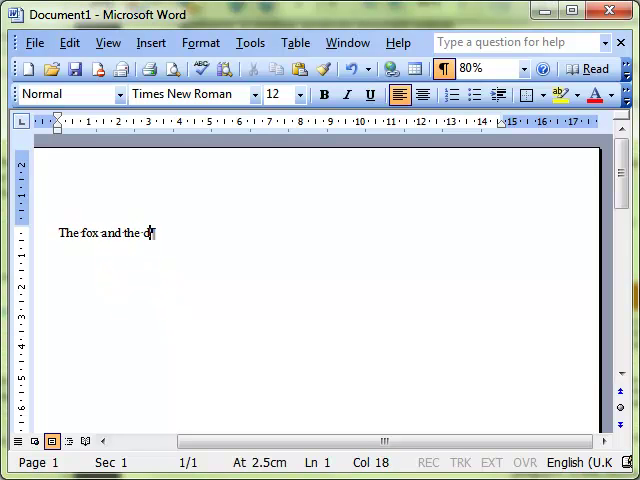
type("g")
type("=")
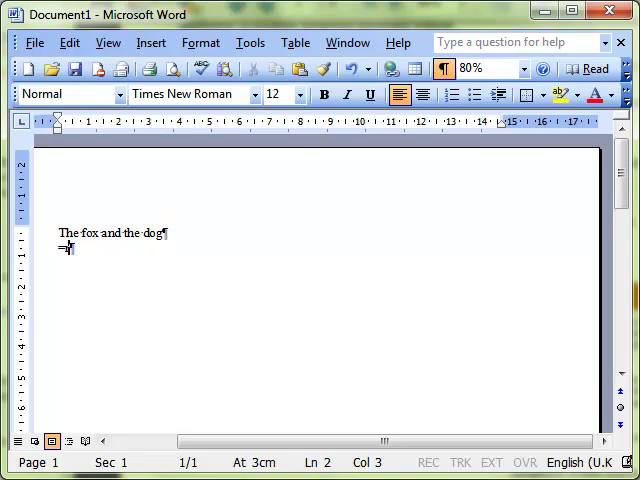
type("rand(")
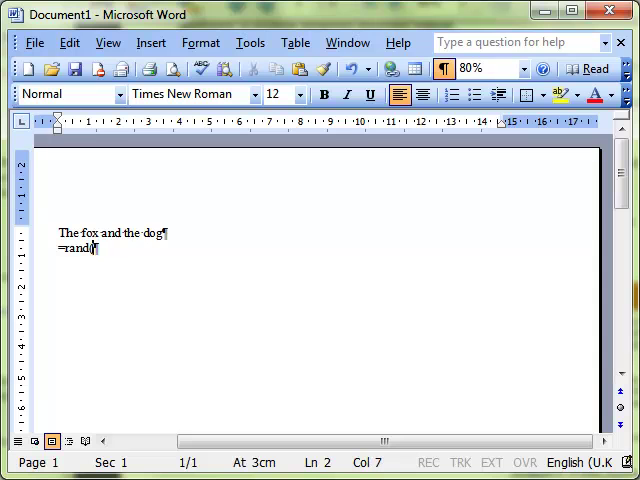
type("2")
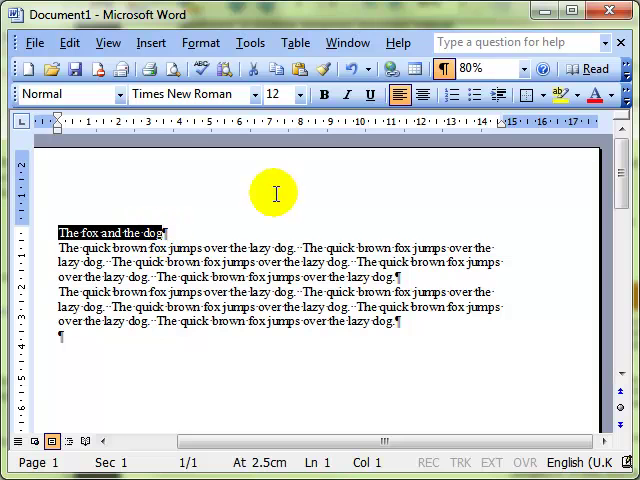
mouse_move(596, 95)
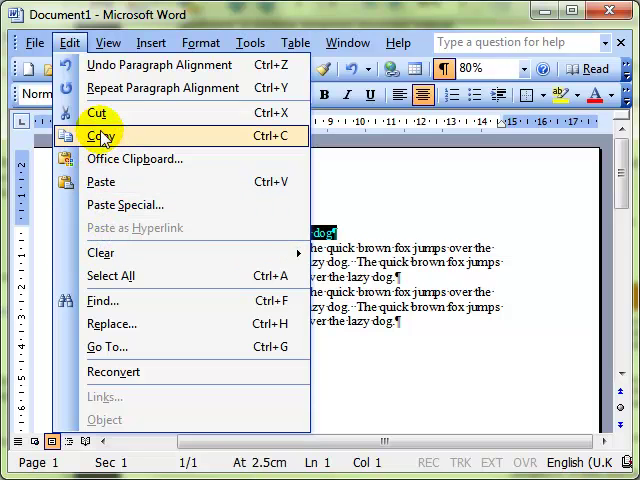
Step: Copy the title 'The fox and the dog', centre it and make it red
left_click(200, 42)
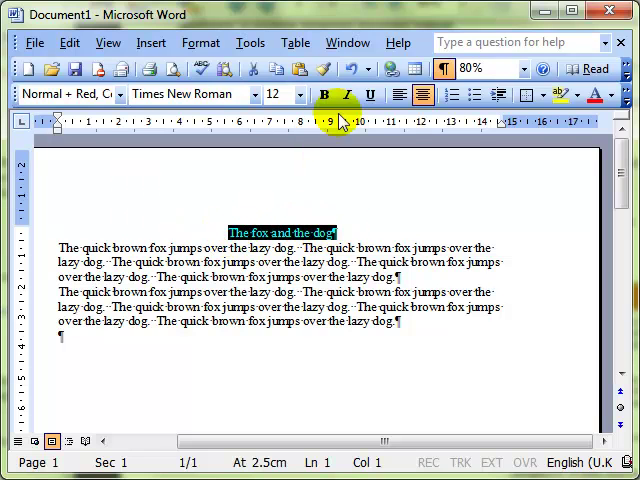
mouse_move(253, 68)
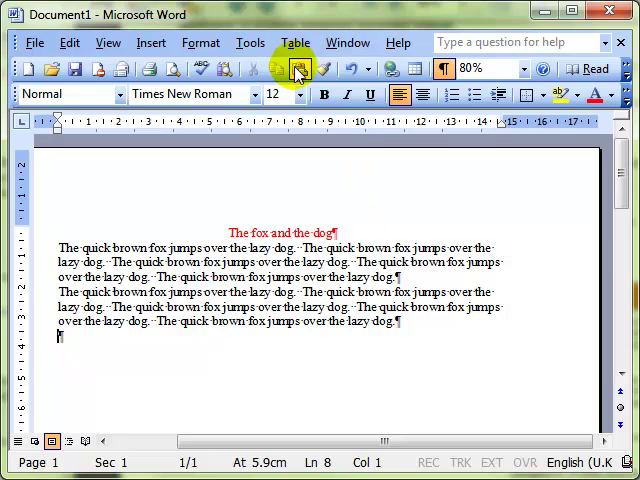
Step: Paste the copied title at the document end and open its Paste Options
left_click(297, 68)
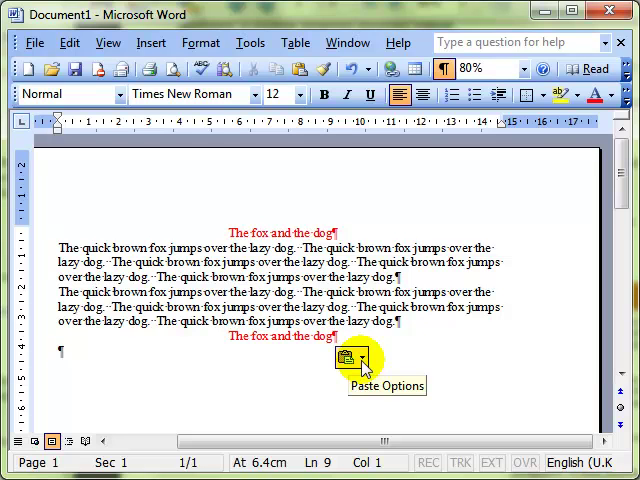
left_click(349, 360)
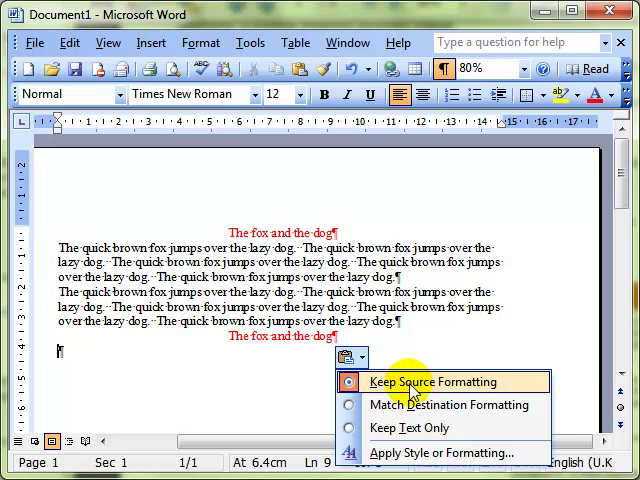
mouse_move(420, 390)
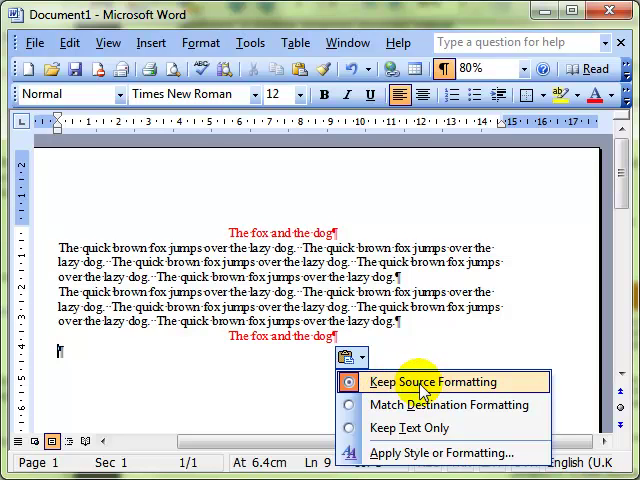
mouse_move(430, 405)
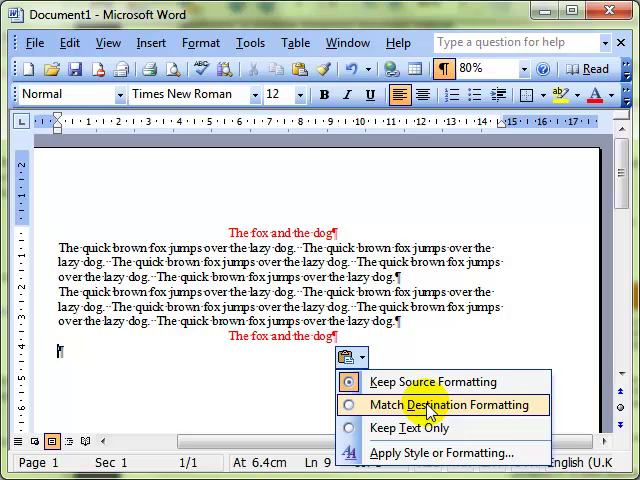
Step: Apply Match Destination Formatting to the pasted title, then reopen Paste Options
left_click(446, 405)
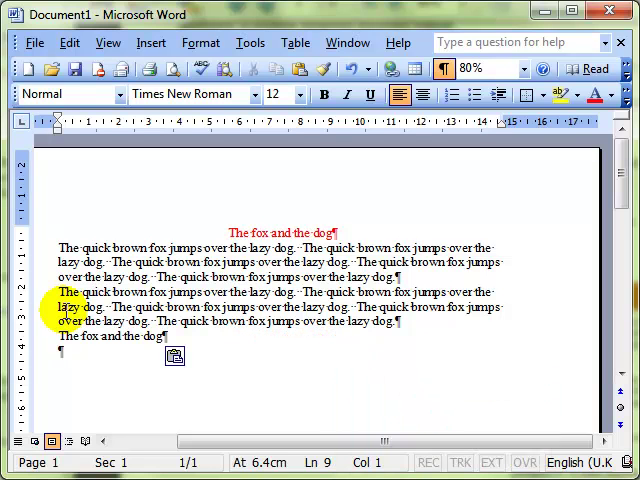
mouse_move(62, 337)
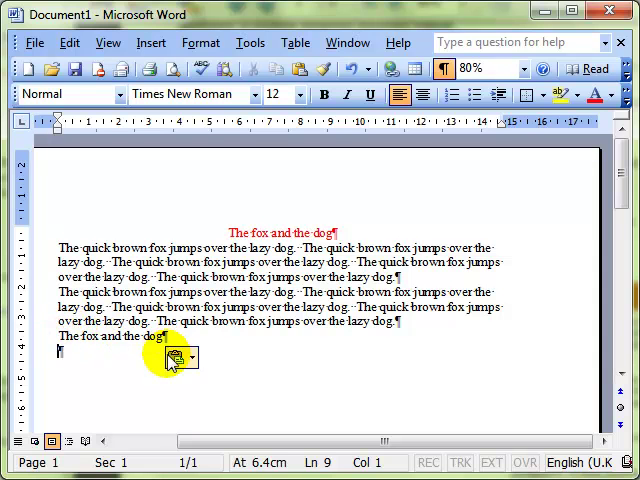
left_click(175, 358)
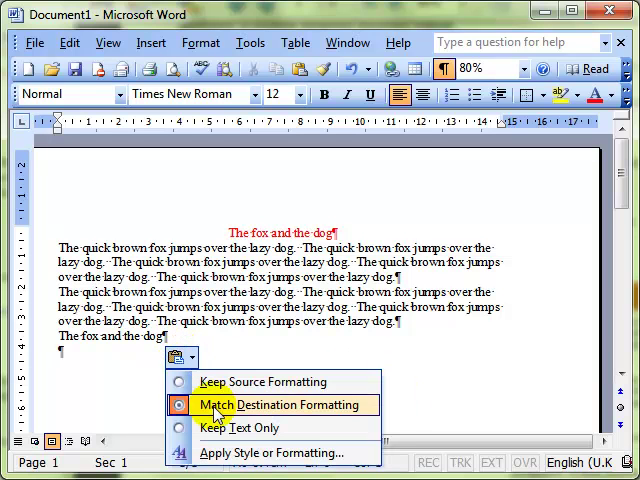
mouse_move(240, 428)
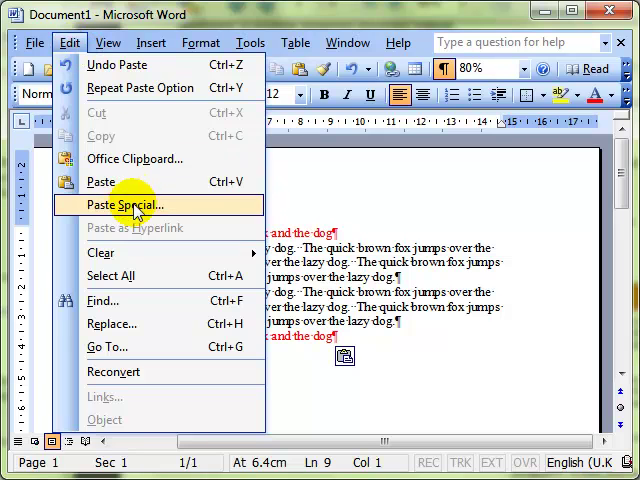
Step: In Paste Special, compare HTML Format, Unformatted Text and Word Document Object
left_click(123, 205)
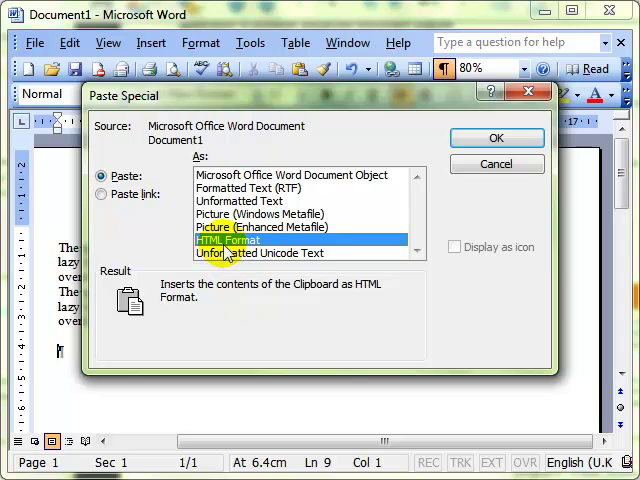
left_click(240, 201)
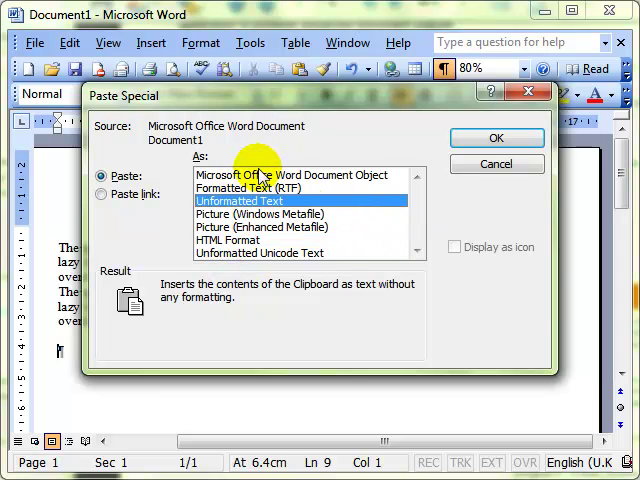
left_click(290, 174)
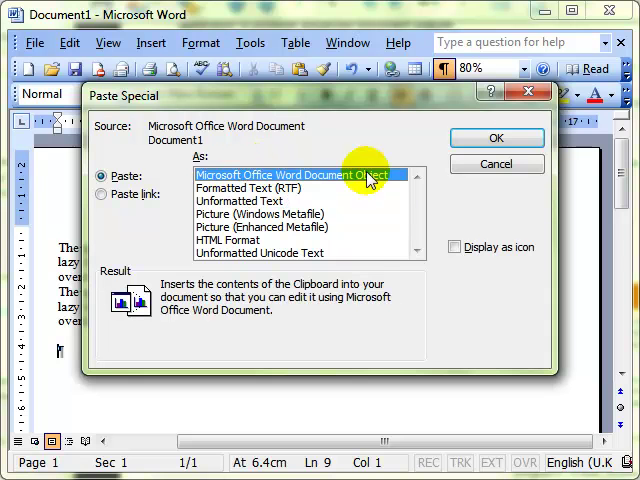
left_click(496, 137)
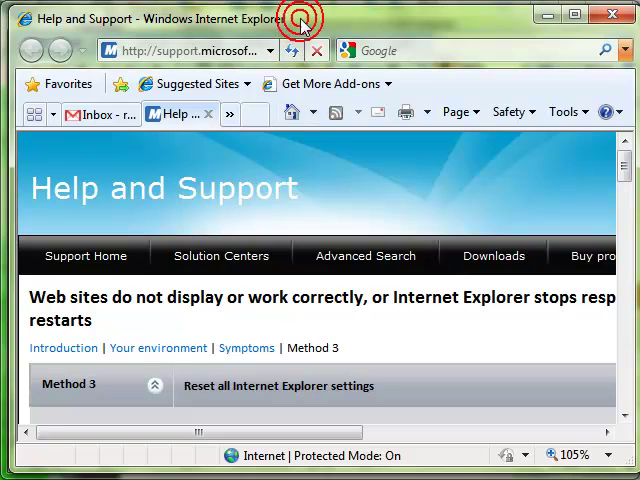
Step: Scroll the help article to Method 3 verification and copy that section
scroll("down", 3)
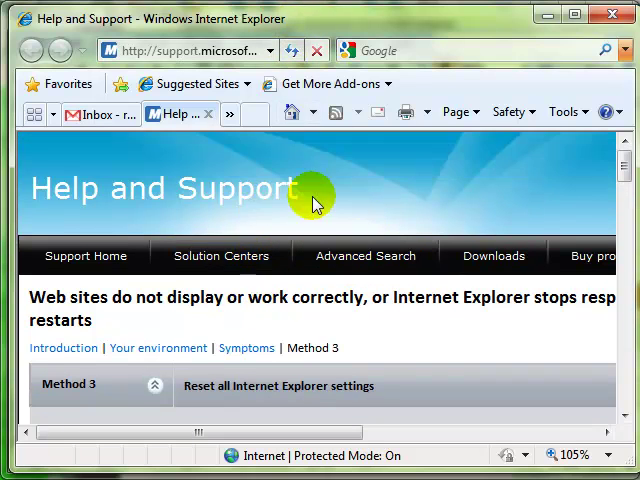
mouse_move(375, 300)
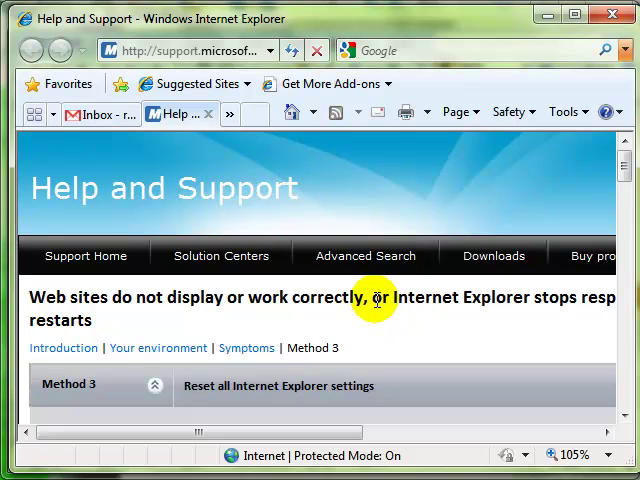
scroll("down", 3)
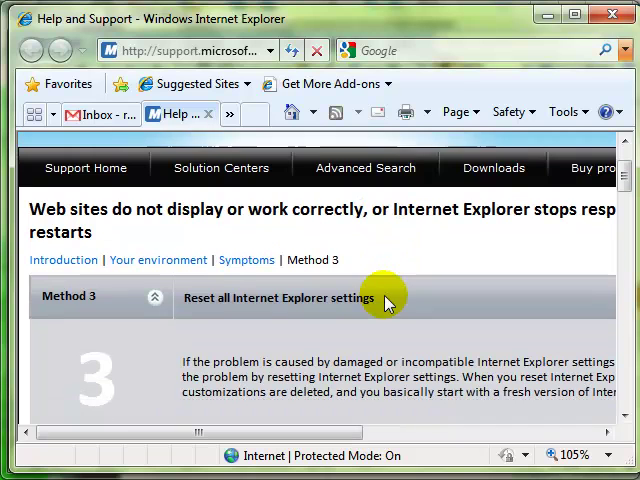
scroll("down", 3)
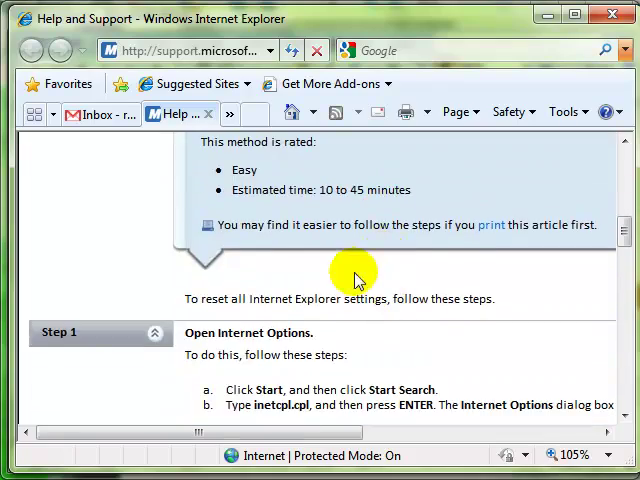
scroll("down", 3)
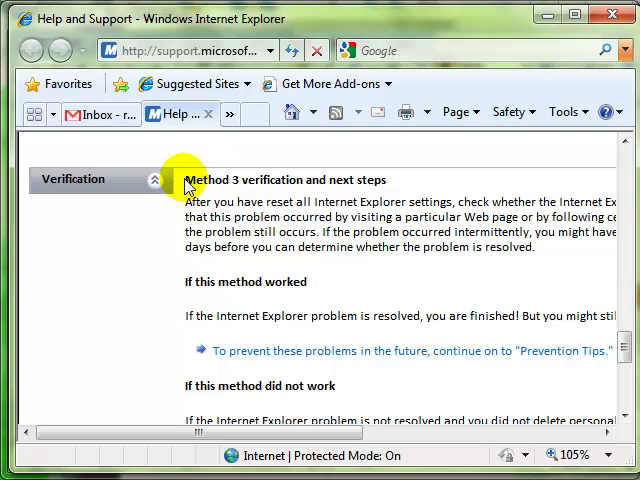
mouse_move(330, 192)
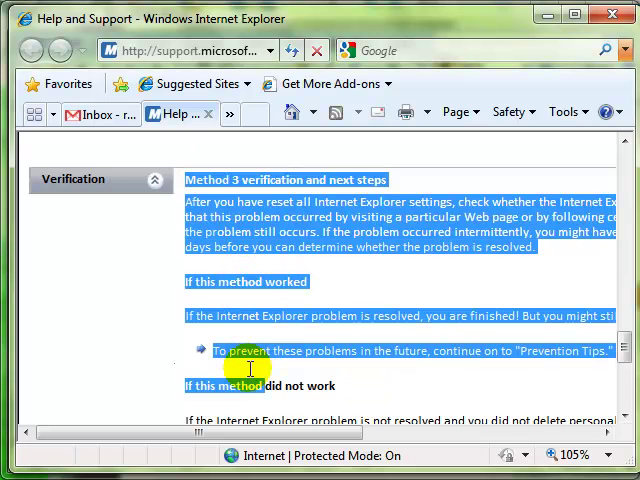
scroll("down", 3)
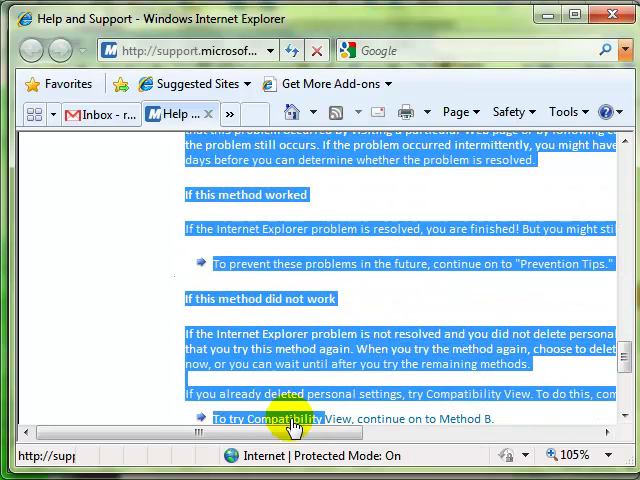
scroll("down", 3)
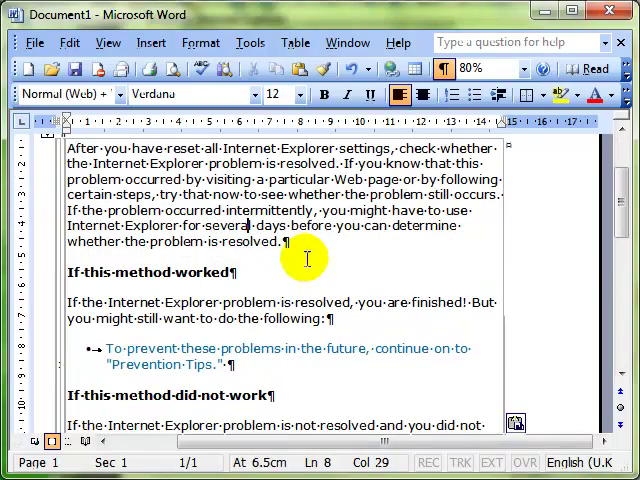
mouse_move(180, 350)
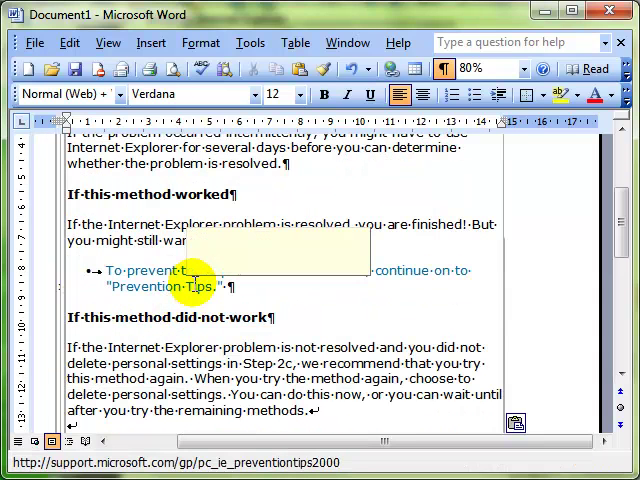
mouse_move(190, 270)
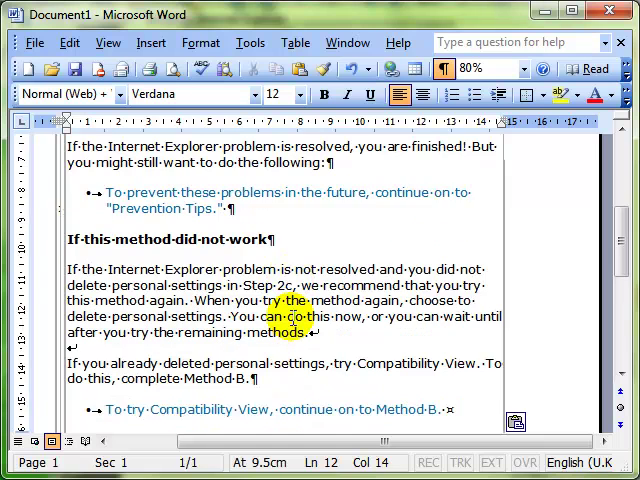
Step: Paste the help-article text into Word and open its Paste Options
scroll("down", 3)
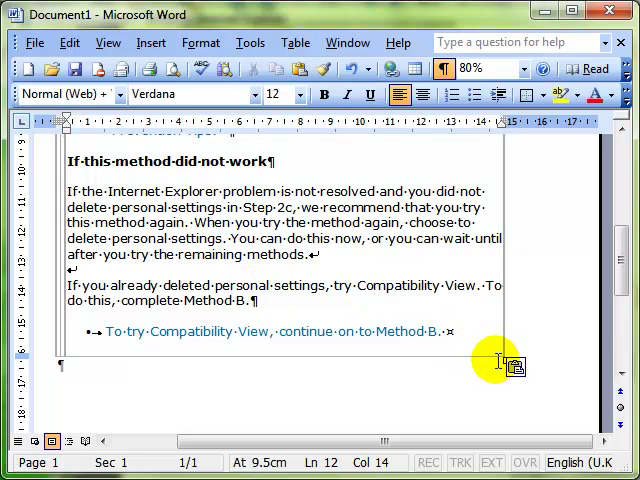
left_click(523, 368)
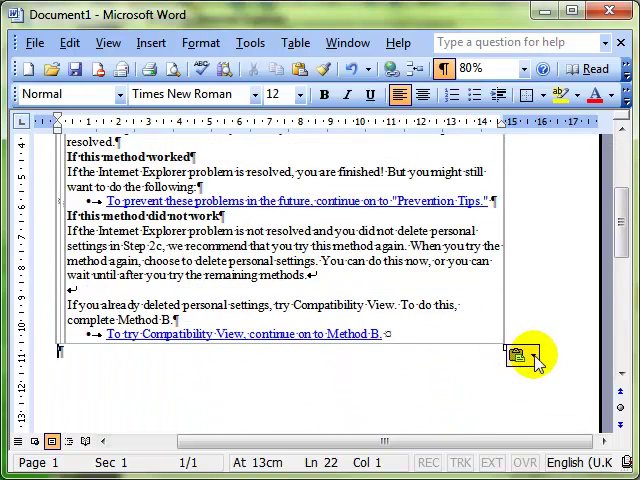
Step: Apply Match Destination Formatting, then Keep Text Only, to the pasted article text
left_click(519, 355)
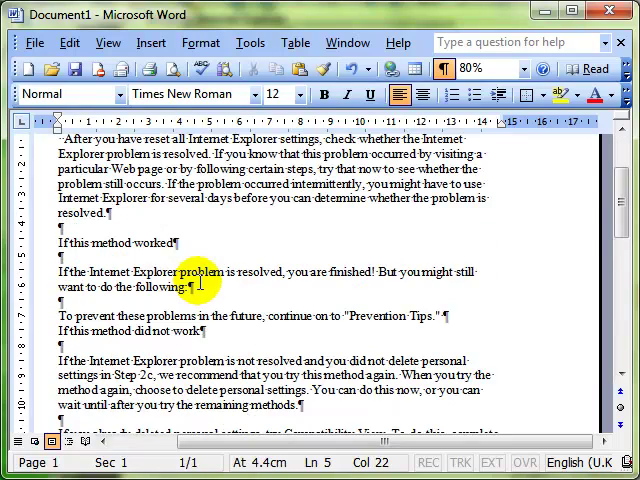
scroll("down", 3)
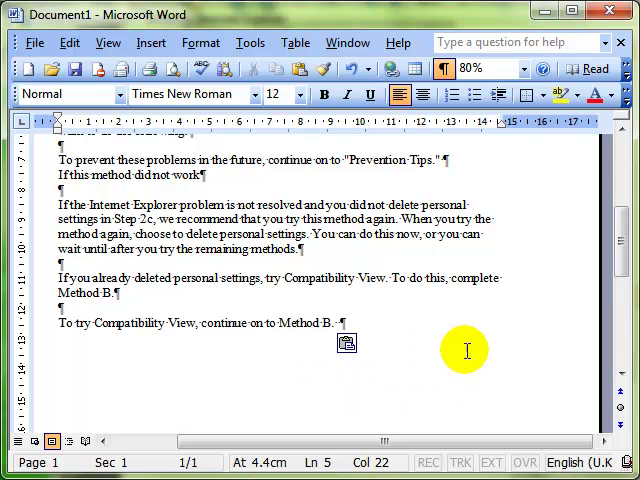
left_click(356, 343)
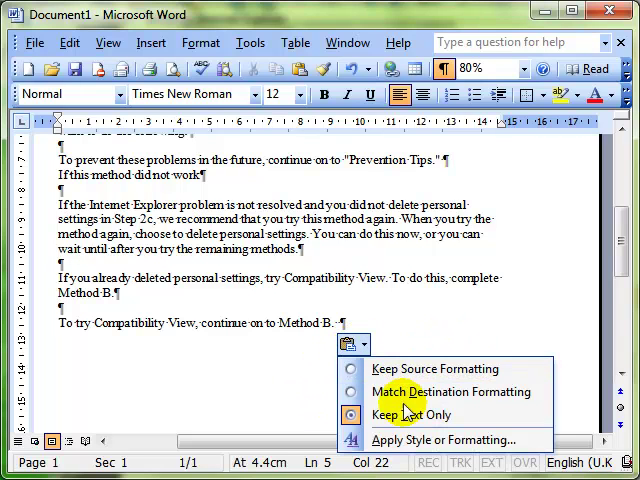
mouse_move(410, 414)
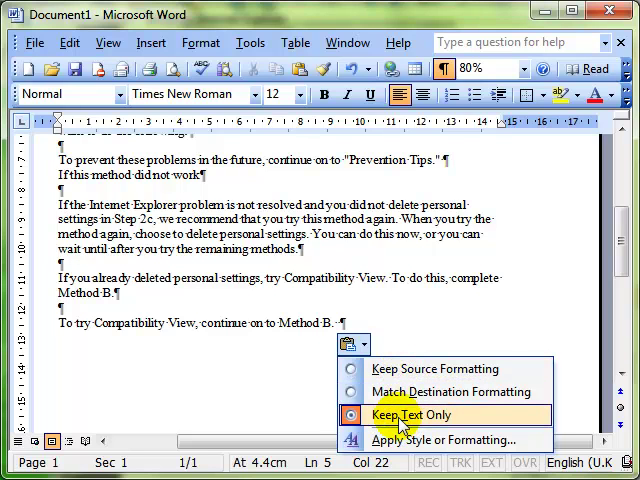
left_click(409, 414)
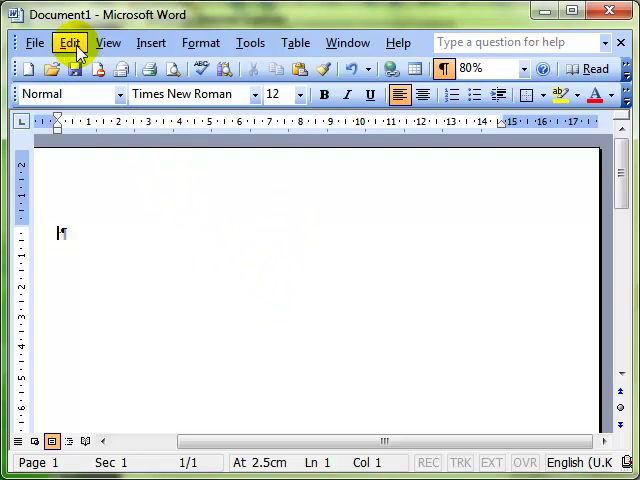
Step: Paste the web text via Paste Special as HTML Format
left_click(68, 42)
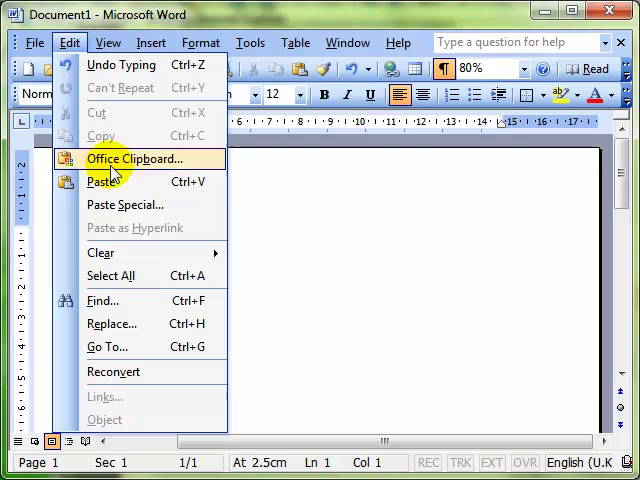
left_click(124, 205)
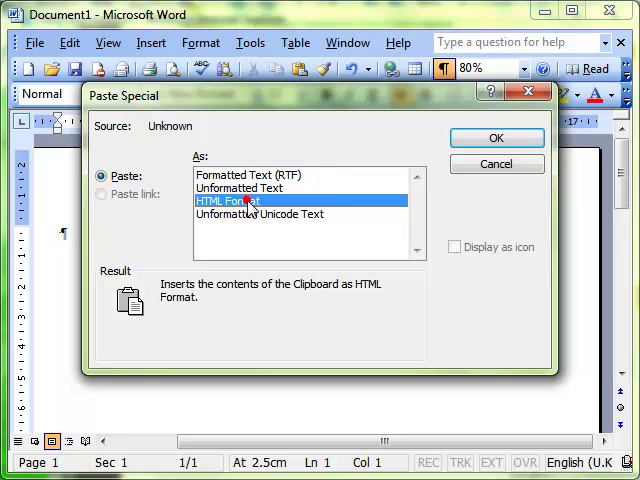
left_click(496, 137)
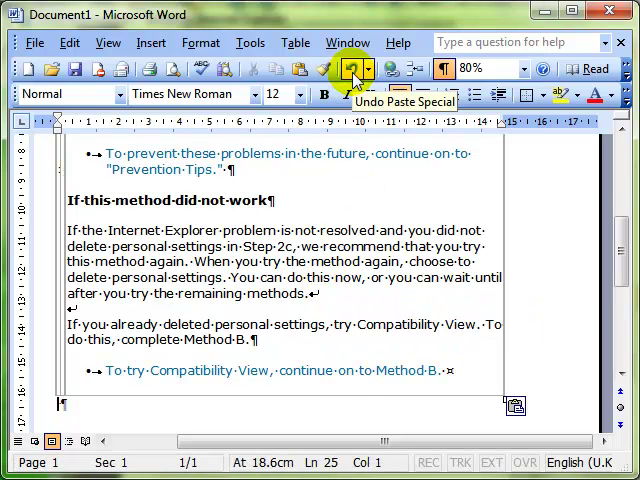
Step: Undo the HTML paste and re-paste the text as Unformatted Text
left_click(69, 42)
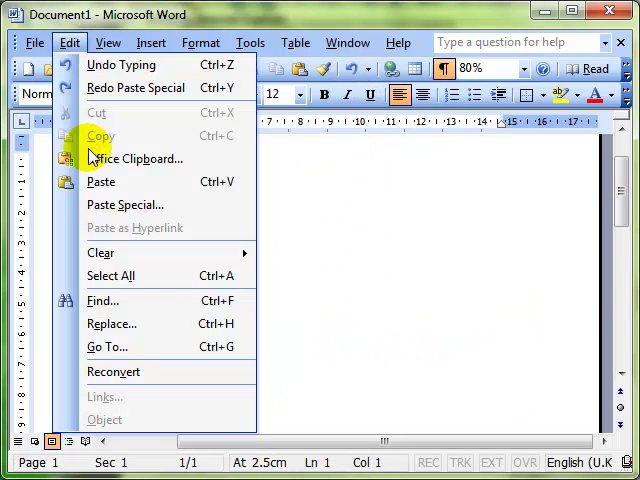
left_click(124, 204)
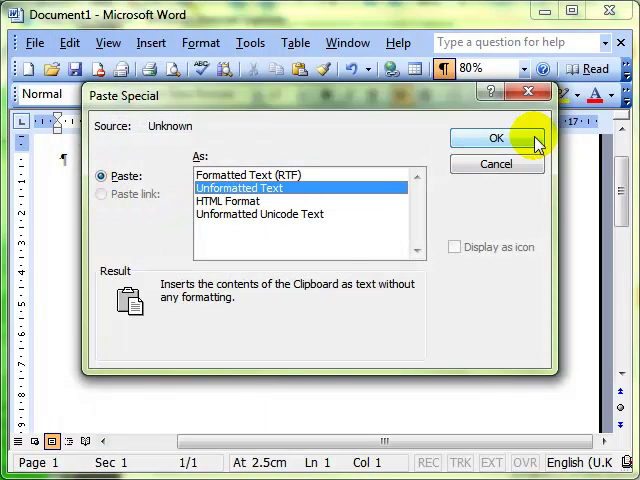
left_click(494, 137)
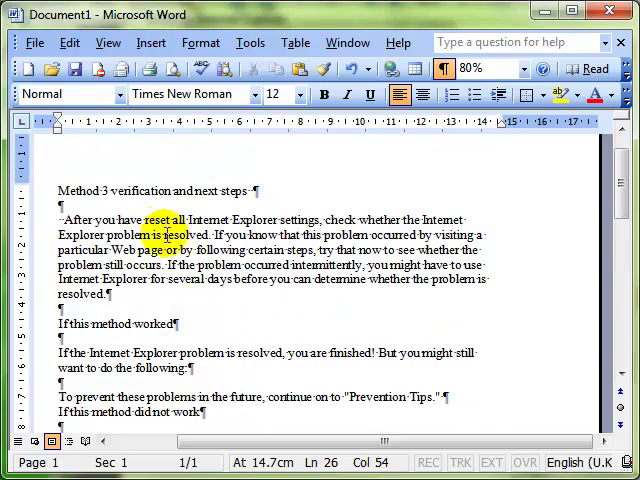
scroll("down", 3)
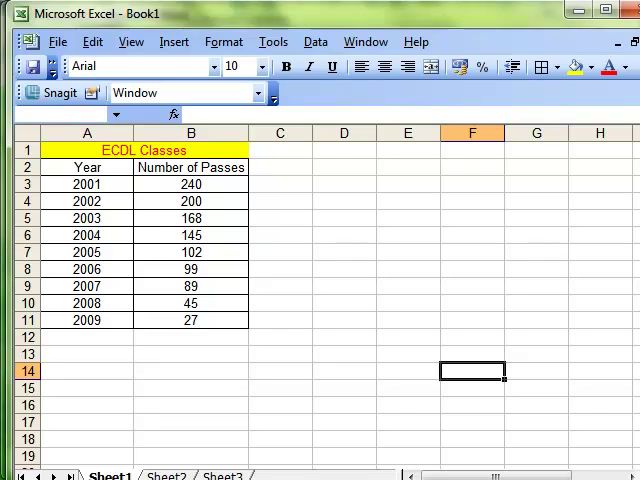
Step: Select the ECDL Classes table, A1 to B11, and copy it
left_click(85, 149)
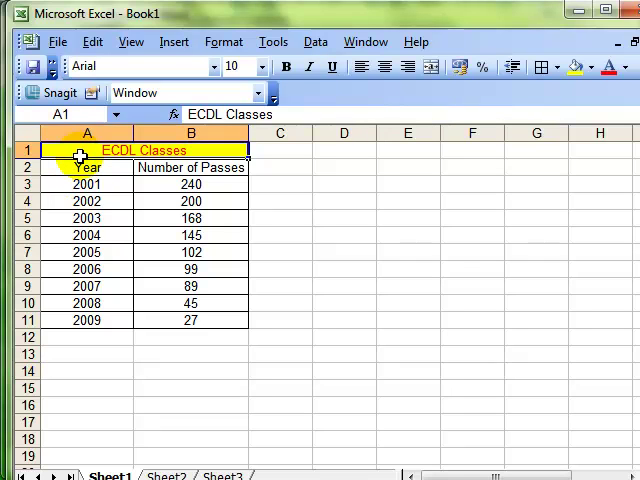
left_click(383, 67)
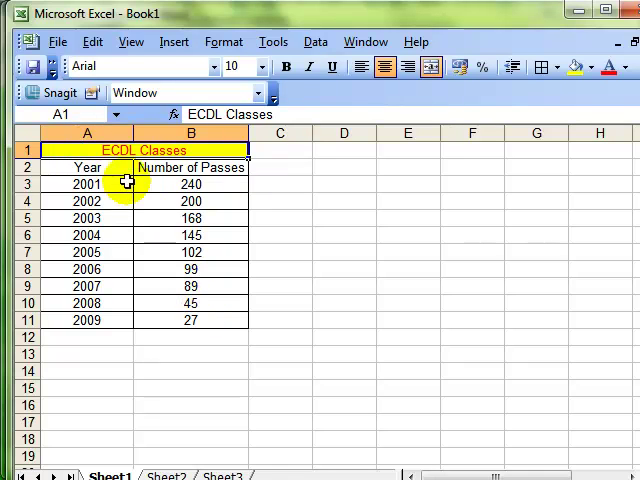
left_click_drag(128, 182, 138, 275)
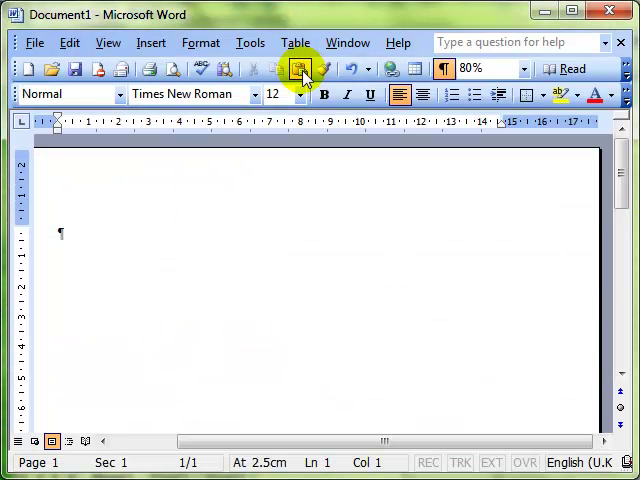
Step: Paste the ECDL Classes table with its yellow title and pass counts into Word
left_click(299, 68)
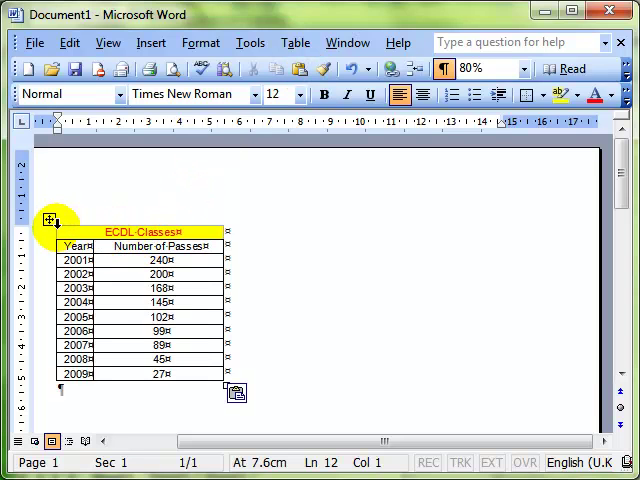
left_click(50, 219)
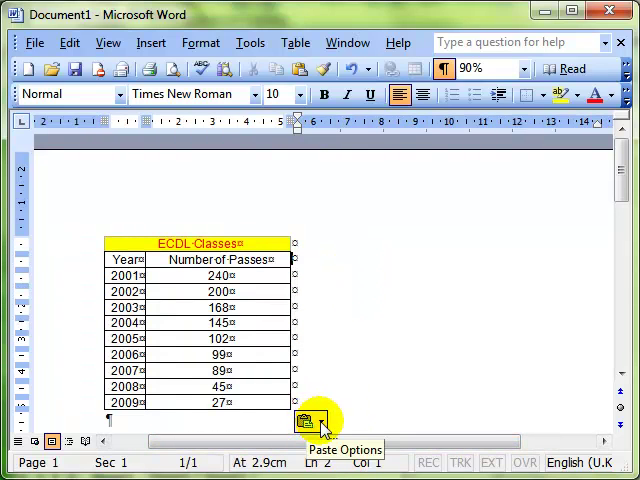
Step: Cycle the pasted table through Paste Options formats and hide formatting marks
left_click(305, 420)
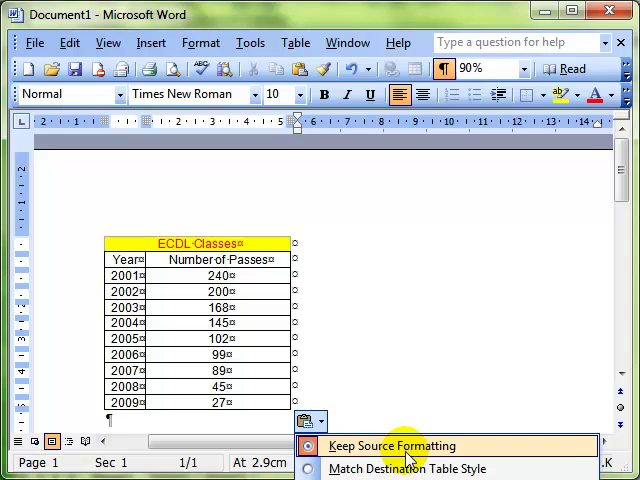
mouse_move(405, 468)
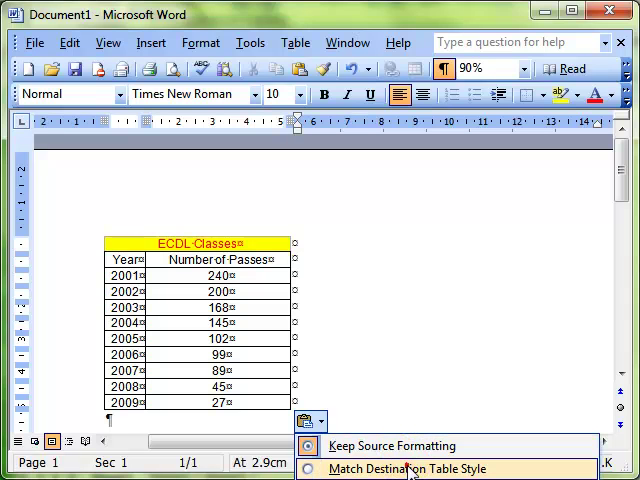
left_click(411, 468)
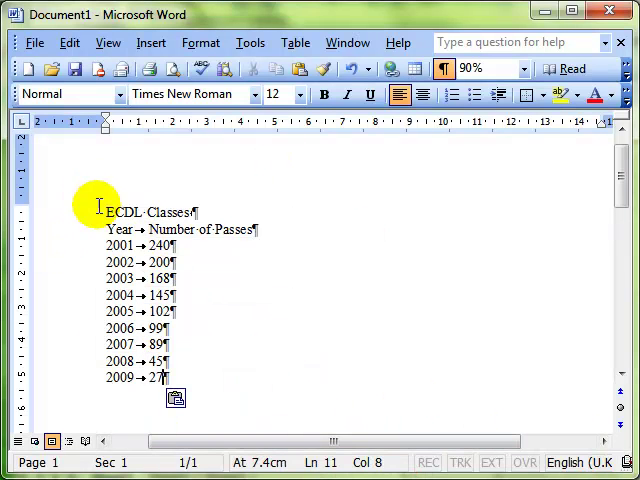
mouse_move(295, 239)
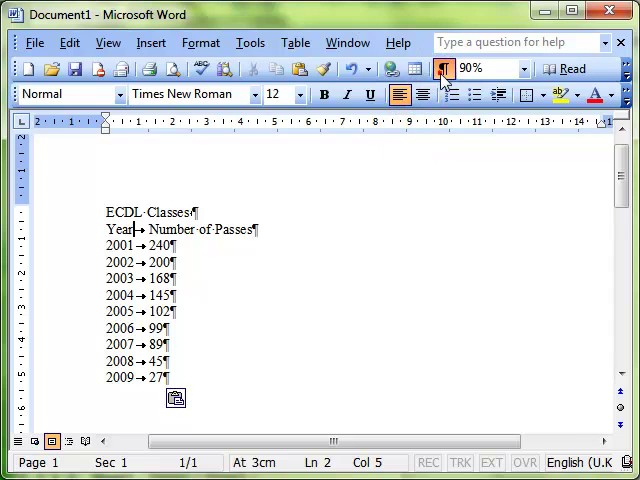
left_click(443, 68)
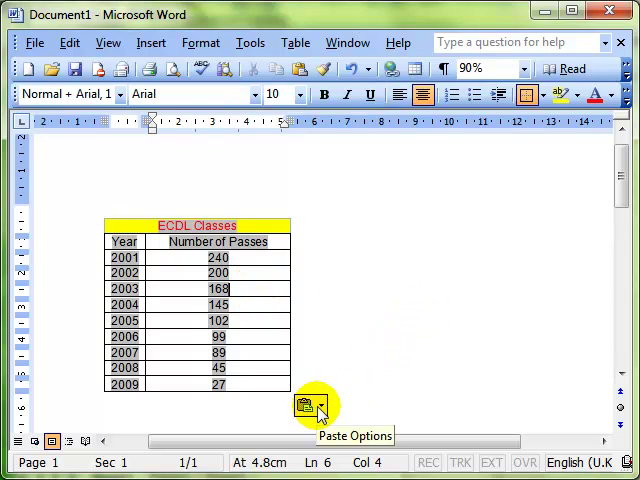
left_click(320, 405)
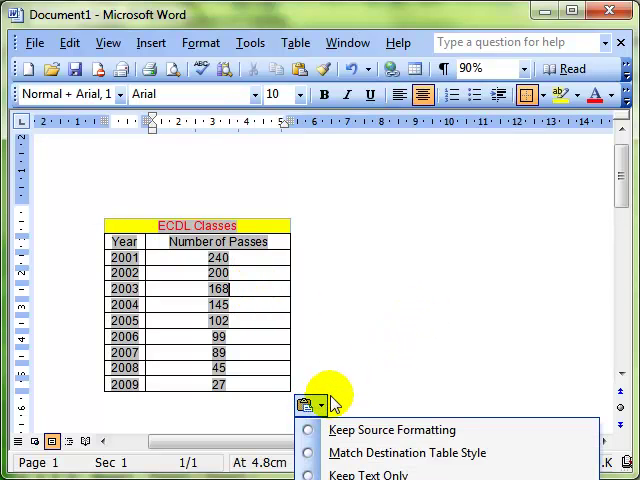
left_click(356, 68)
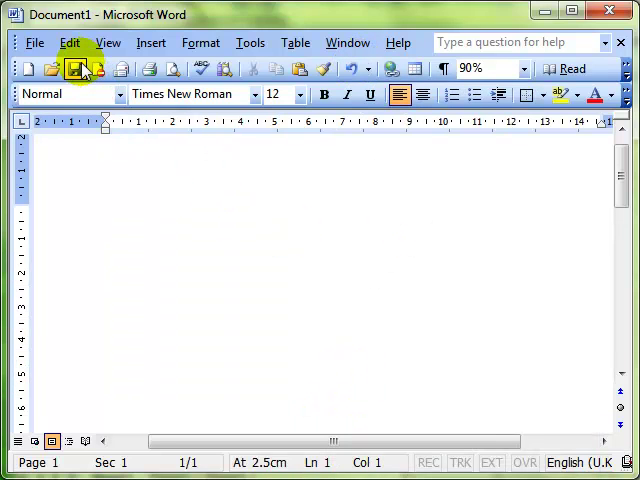
Step: Paste Special the table as a Microsoft Office Excel Worksheet Object
left_click(69, 42)
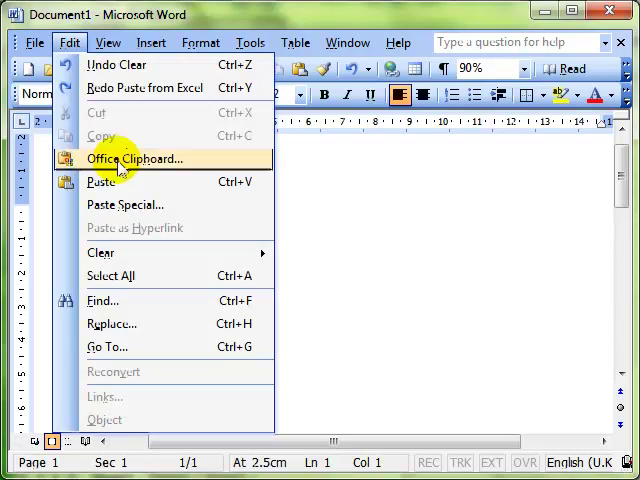
left_click(124, 205)
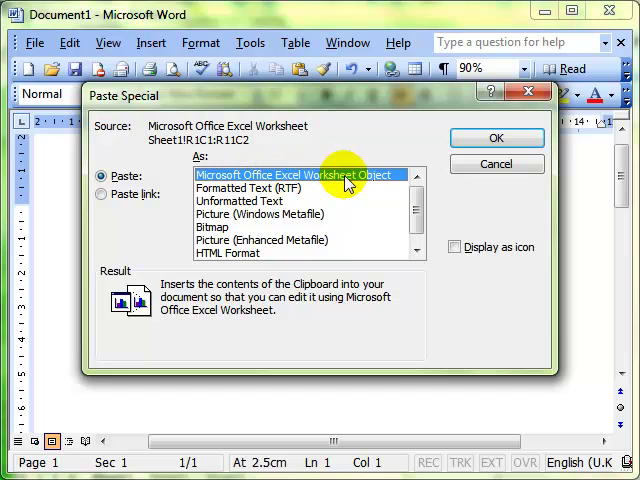
mouse_move(471, 160)
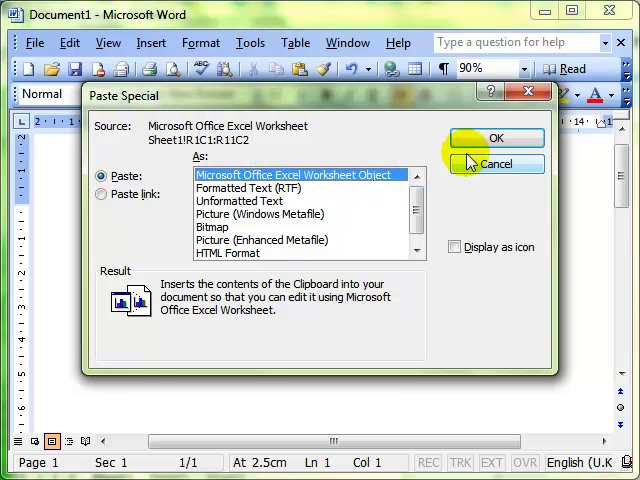
left_click(496, 138)
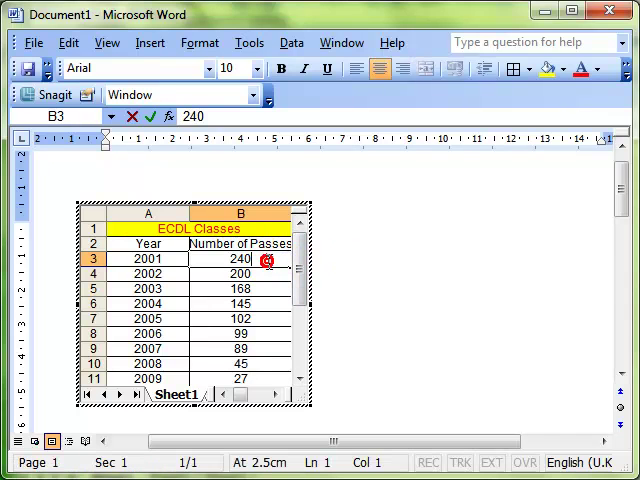
Step: Enter 300 as the 2001 passes value and exit the embedded worksheet
type("3")
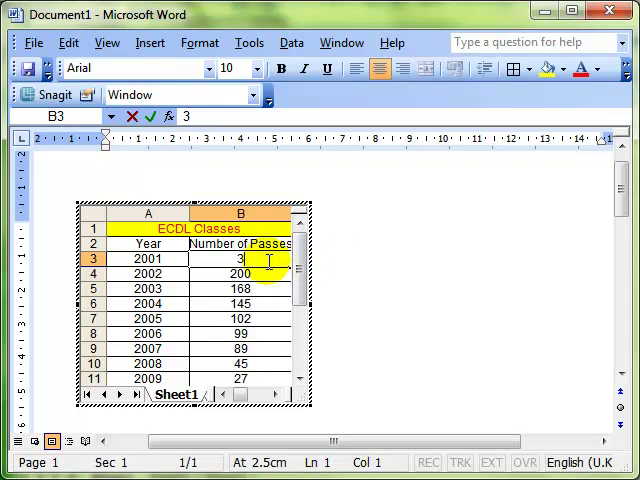
type("00")
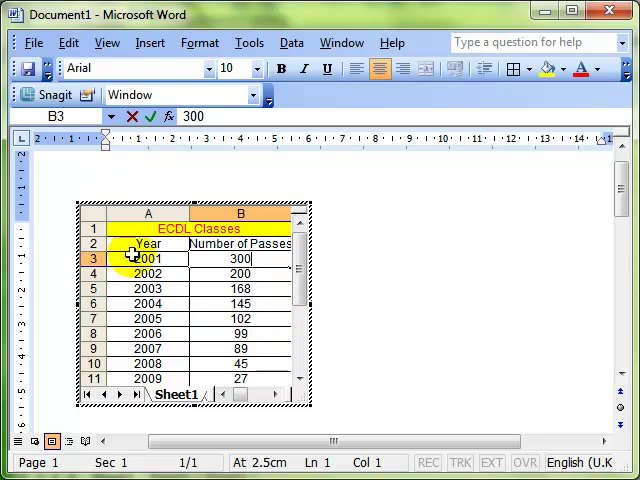
left_click(455, 262)
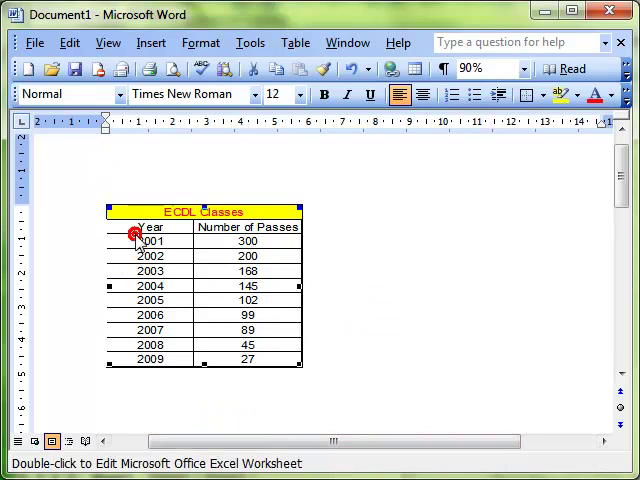
Step: Clear the embedded worksheet and preview HTML Format and Bitmap in Paste Special
left_click(77, 68)
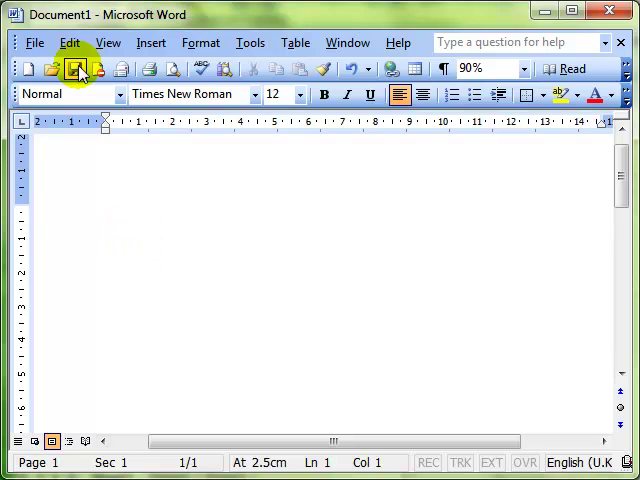
left_click(69, 42)
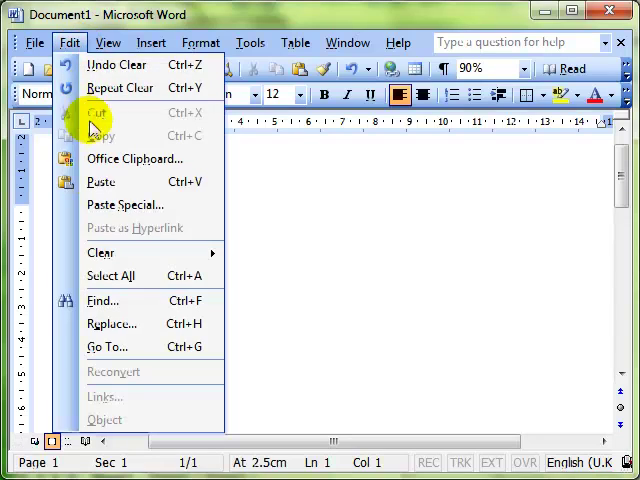
left_click(124, 204)
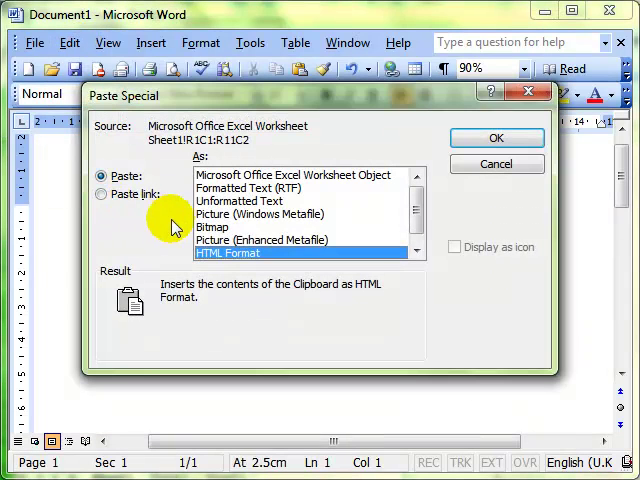
left_click(212, 227)
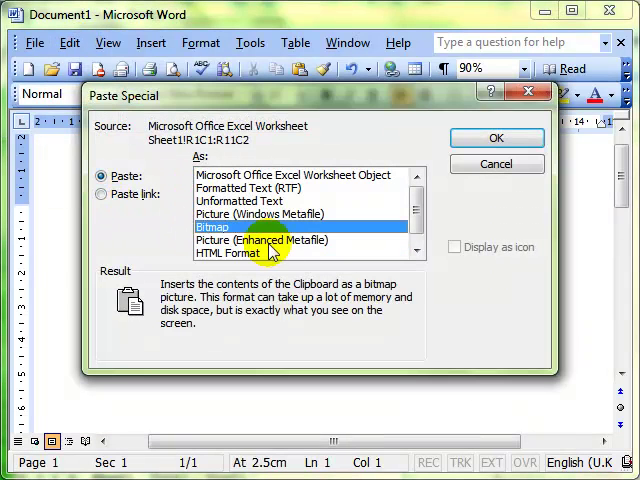
left_click(496, 137)
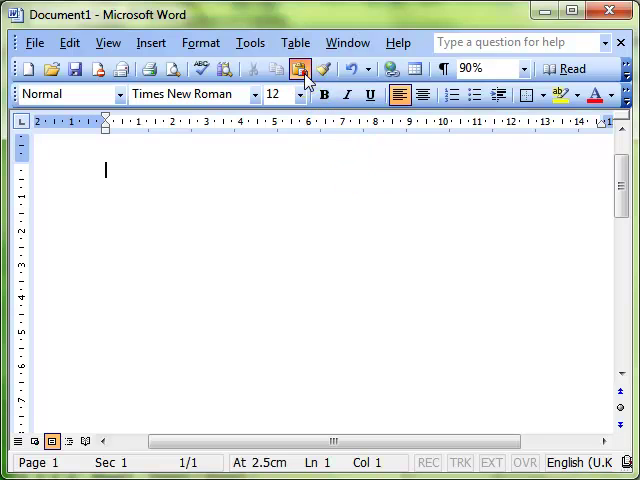
Step: Paste the ECDL Classes table as a Word table and view Paste Cells in Edit
left_click(302, 68)
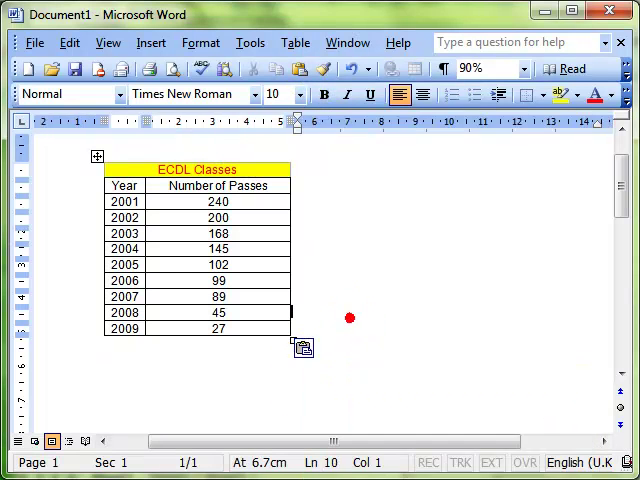
left_click(68, 42)
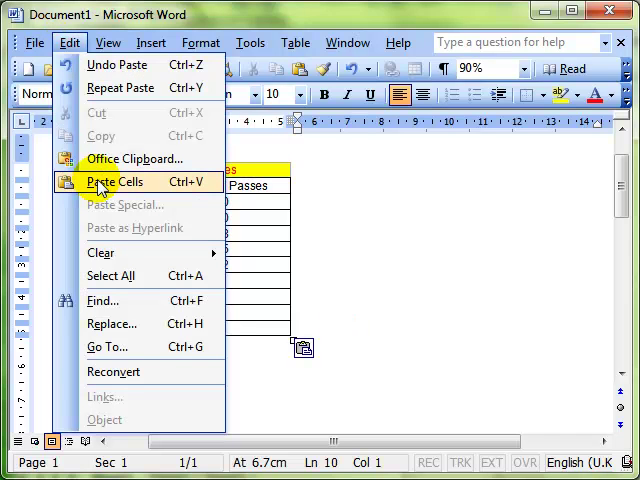
left_click(113, 182)
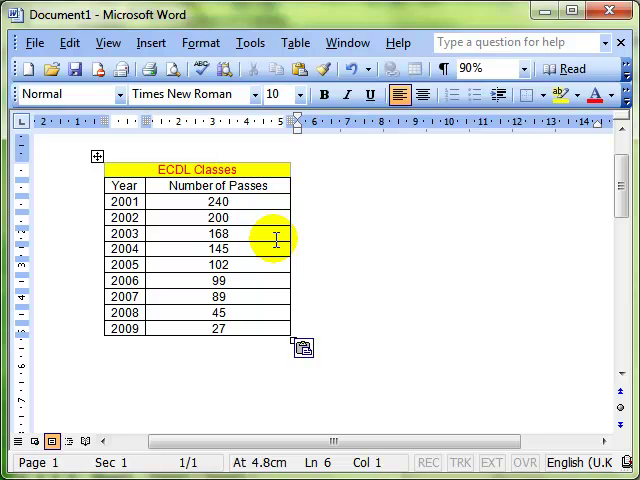
mouse_move(276, 240)
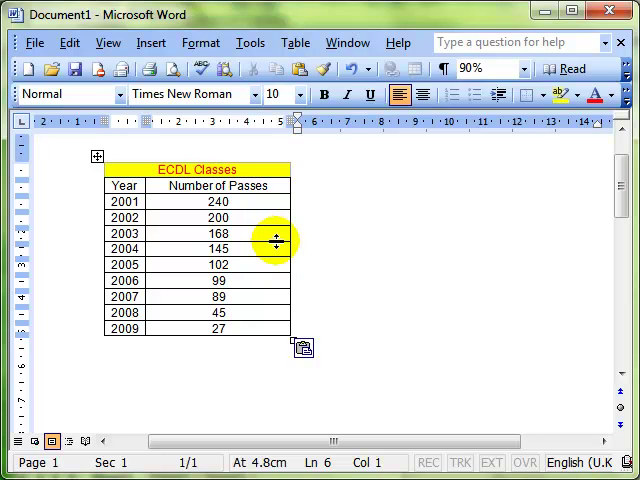